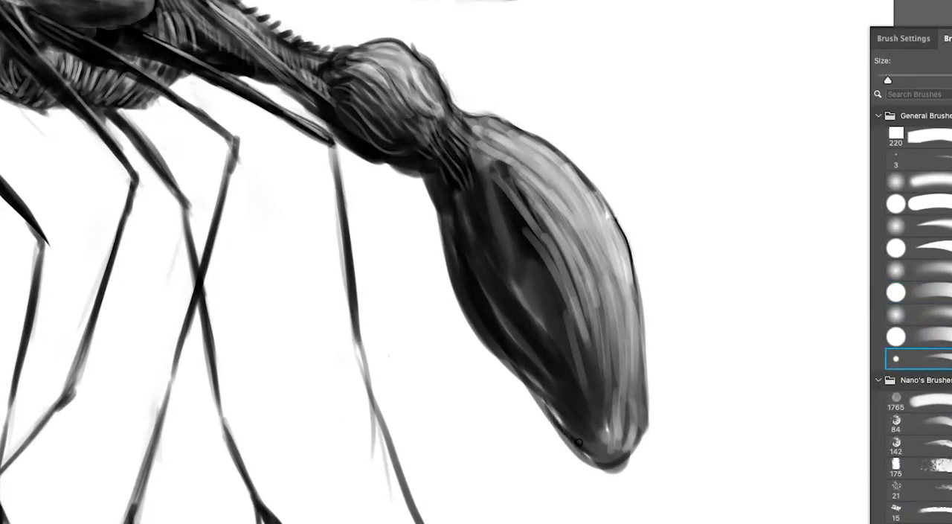
# Step: Paint fine curved hatch strokes across the dark abdomen and switch to a soft round brush
pyautogui.moveTo(580, 439); pyautogui.dragTo(531, 307)
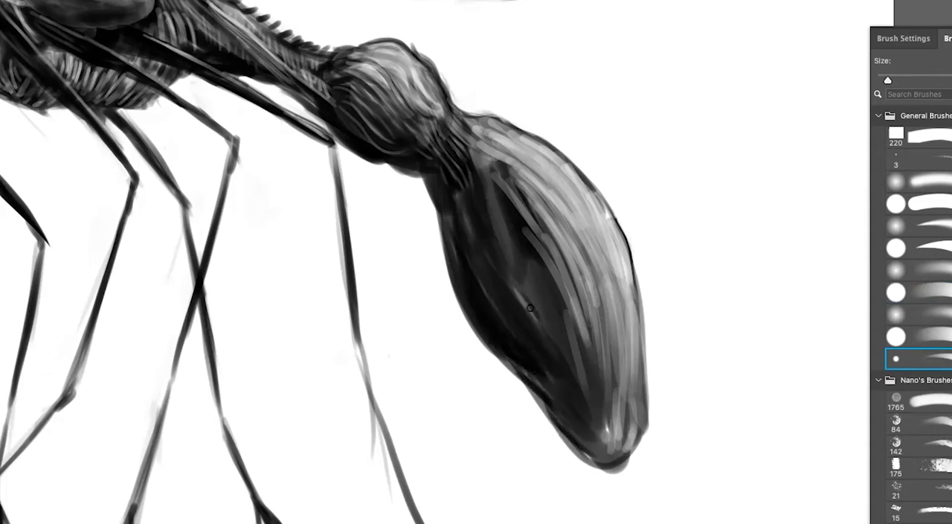
pyautogui.click(896, 292)
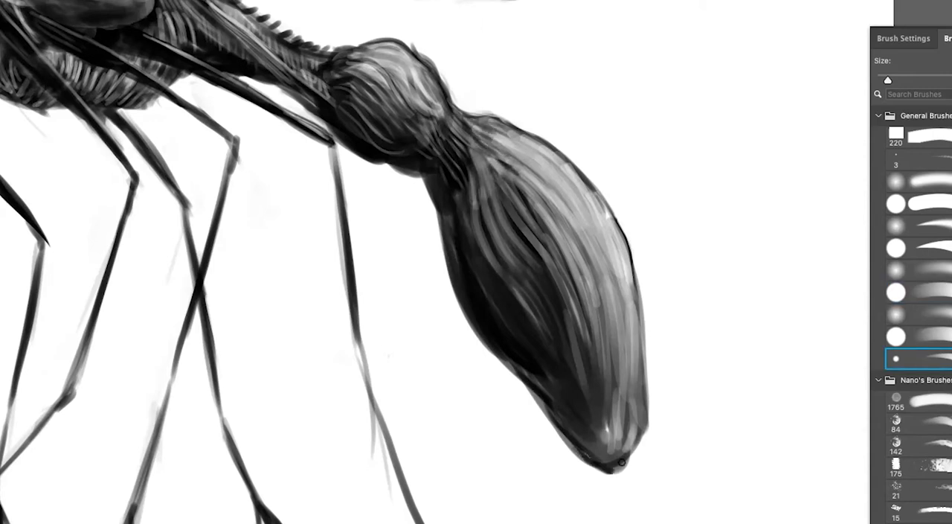
pyautogui.click(896, 294)
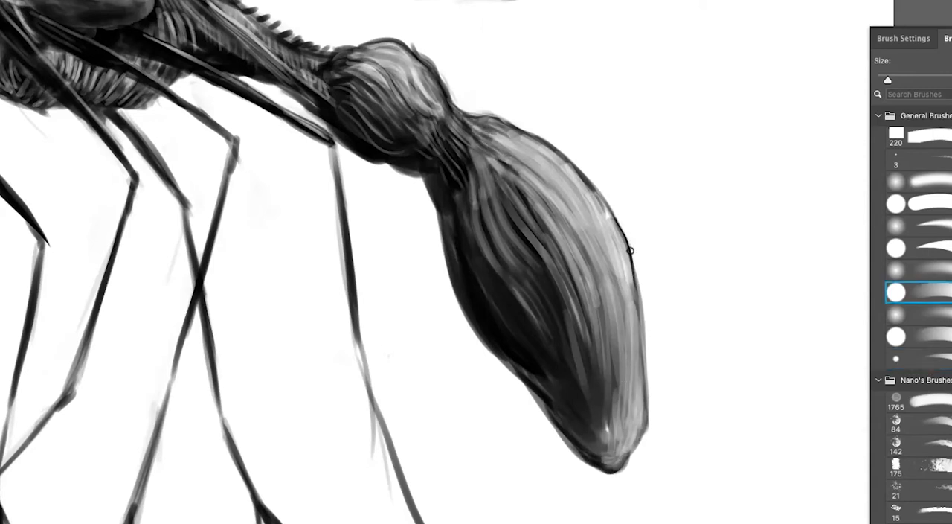
# Step: Shade along the abdomen's outline, then choose the small hard round brush for finer detail
pyautogui.moveTo(629, 249); pyautogui.dragTo(495, 290)
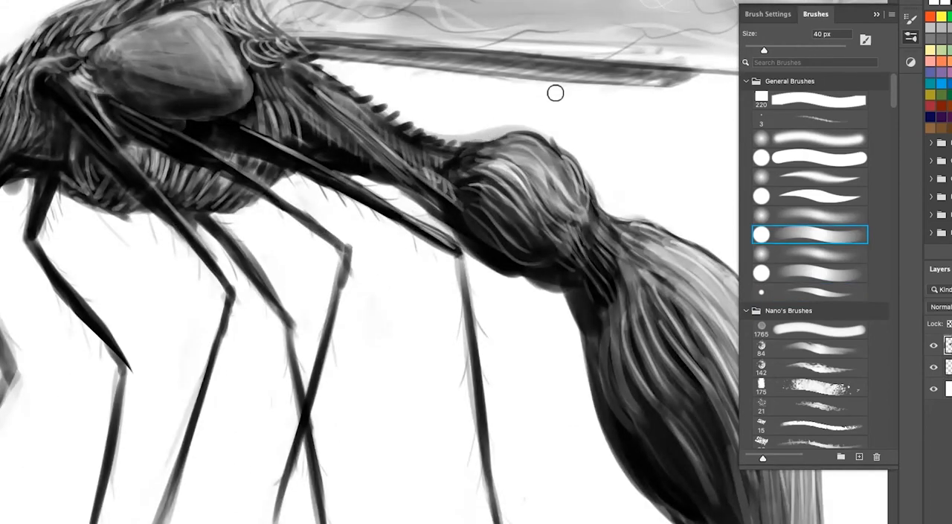
pyautogui.click(820, 292)
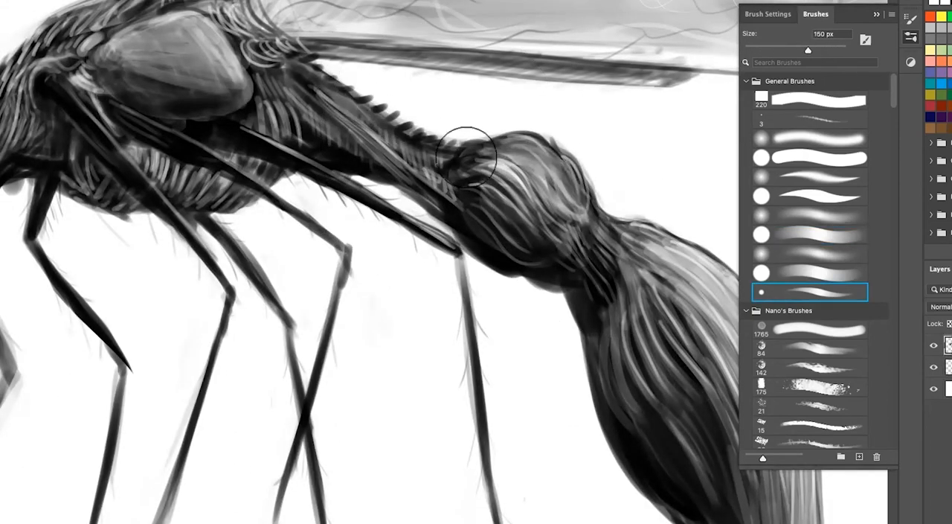